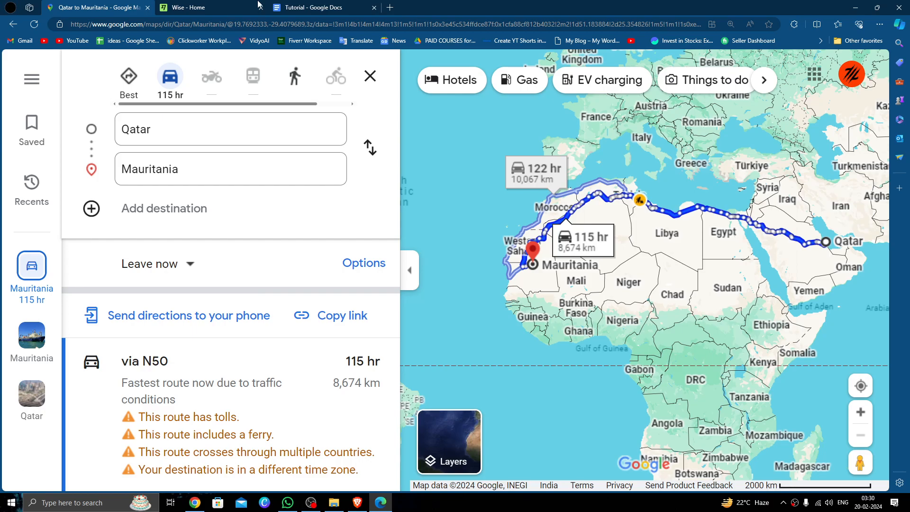
# - Switch from the Google Maps Qatar–Mauritania route to the Wise home page tab
pyautogui.click(187, 7)
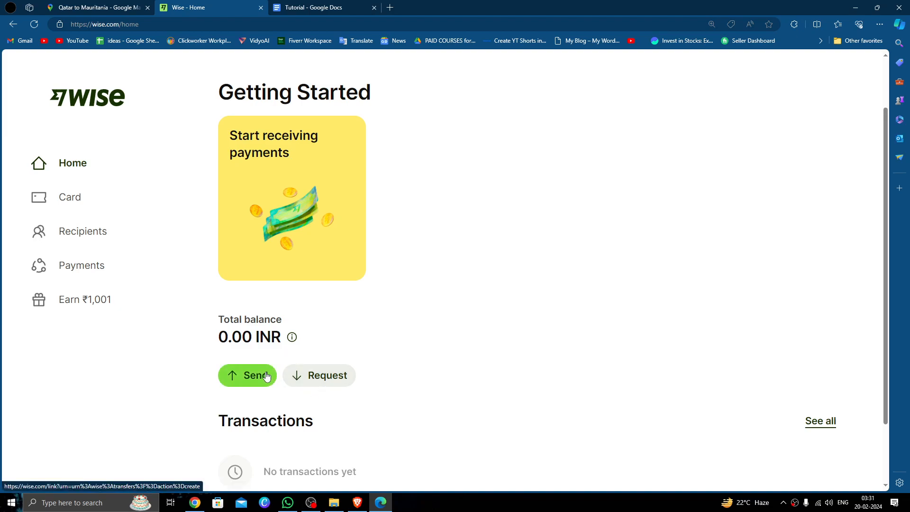
# - Start a single payment sending 300 USD, quoting 178,329 XOF after 6.97 USD fees
pyautogui.click(246, 375)
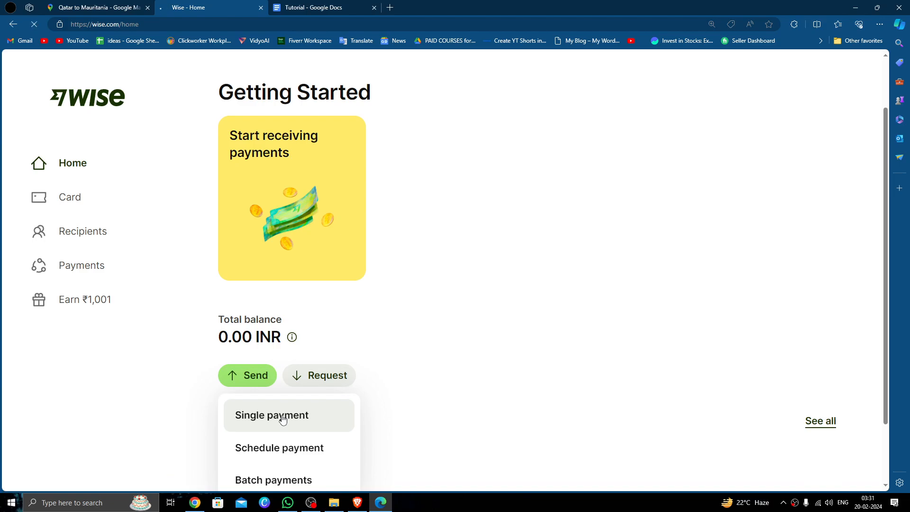
pyautogui.click(271, 415)
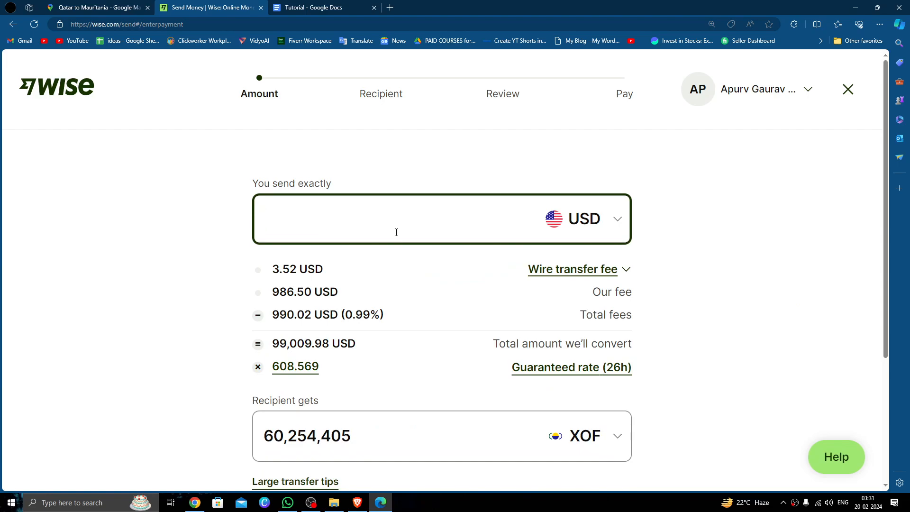
pyautogui.write('300')
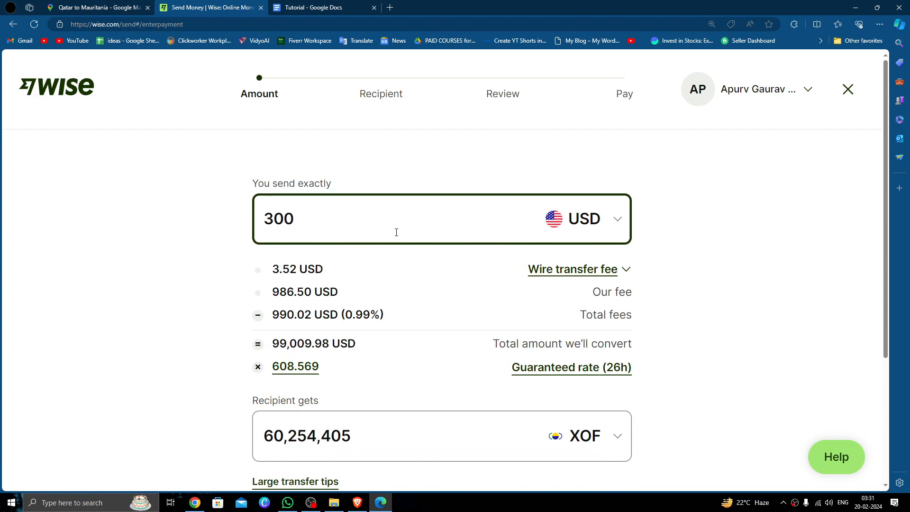
pyautogui.click(572, 268)
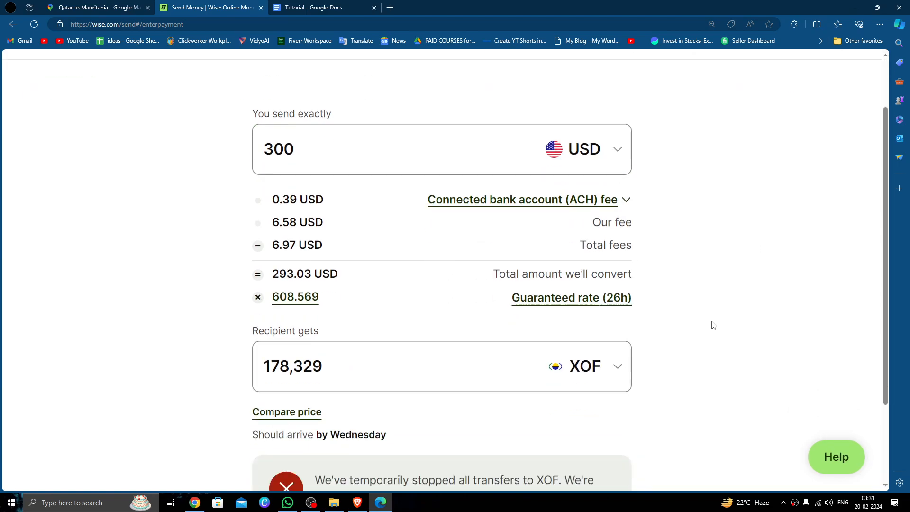
pyautogui.click(287, 411)
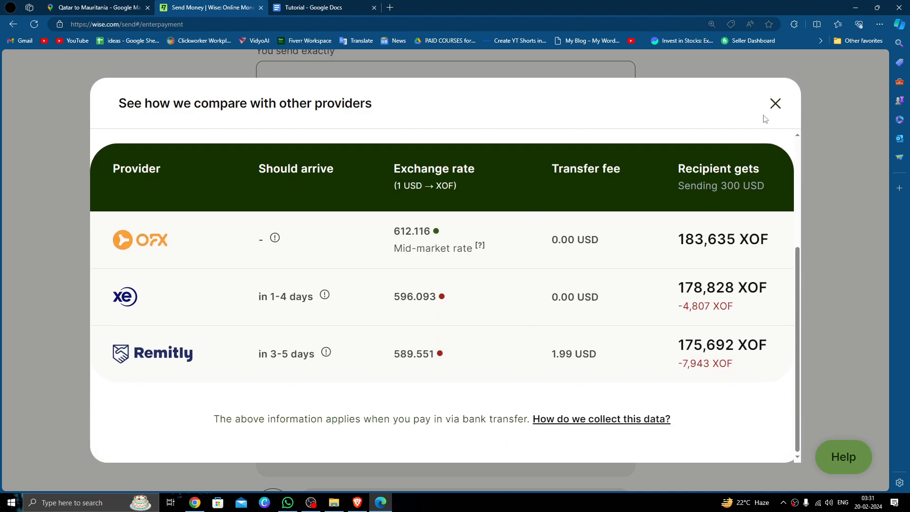
pyautogui.click(774, 104)
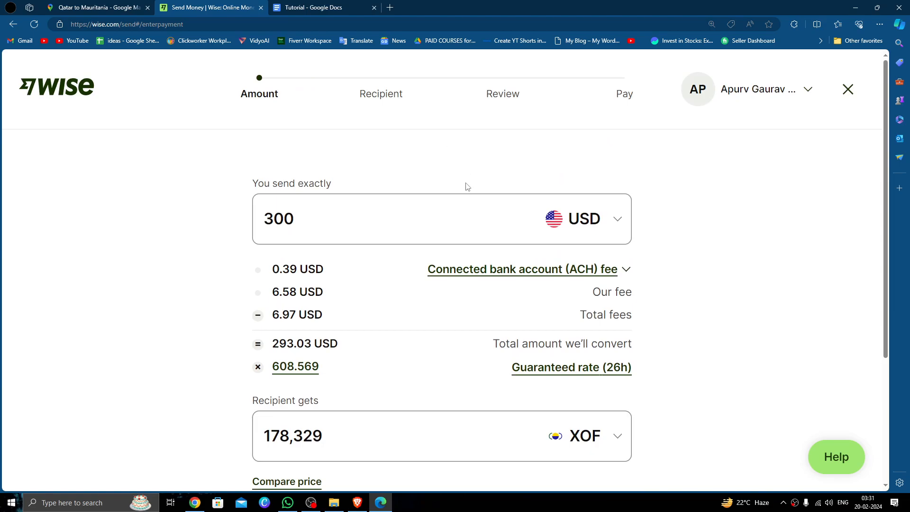
pyautogui.moveTo(500, 174)
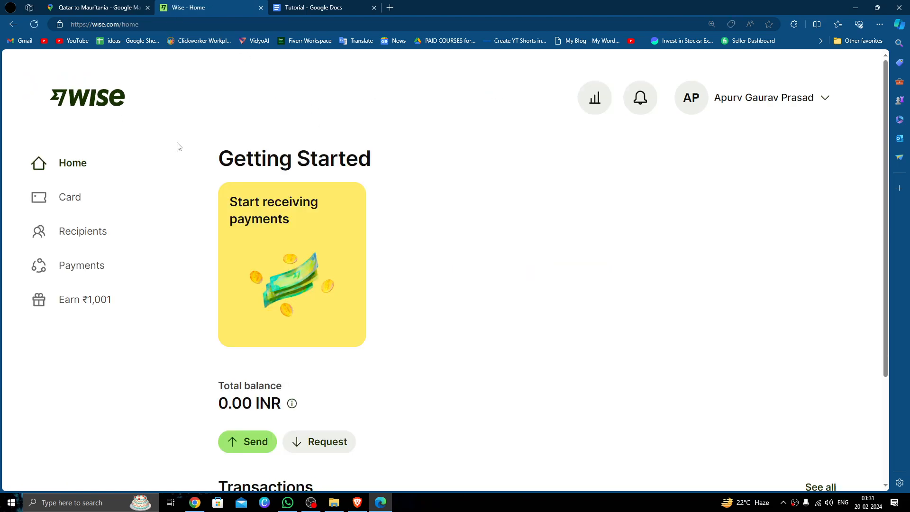
# - Scroll down the Wise home page showing the 0.00 INR balance
pyautogui.scroll(-3)
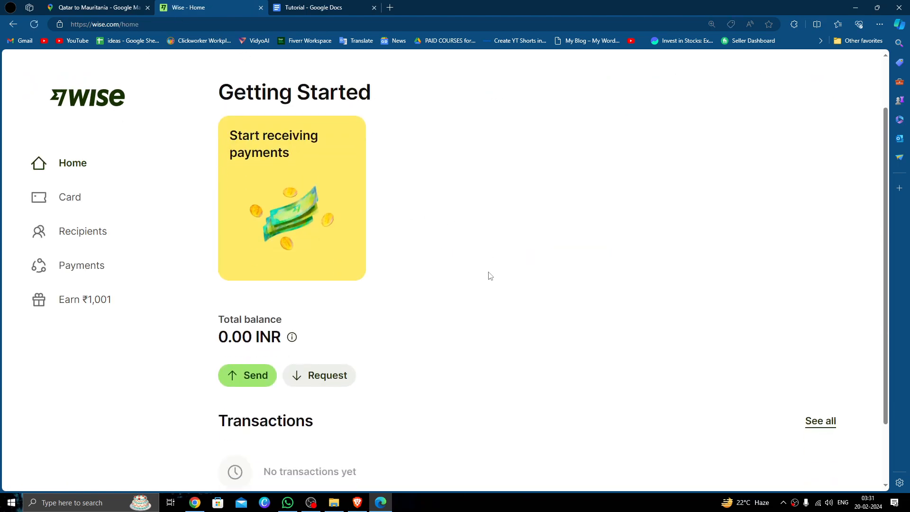